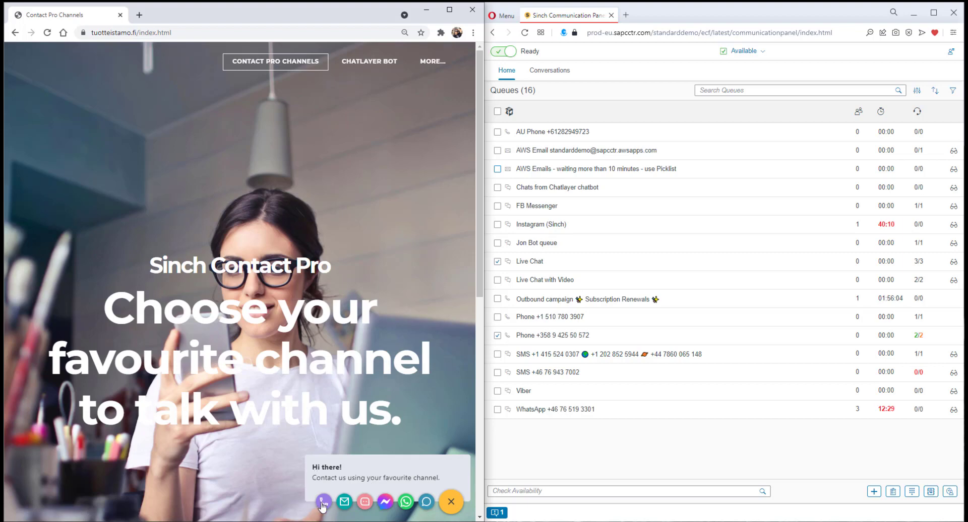
{"action": "left_click", "coordinate": [322, 502]}
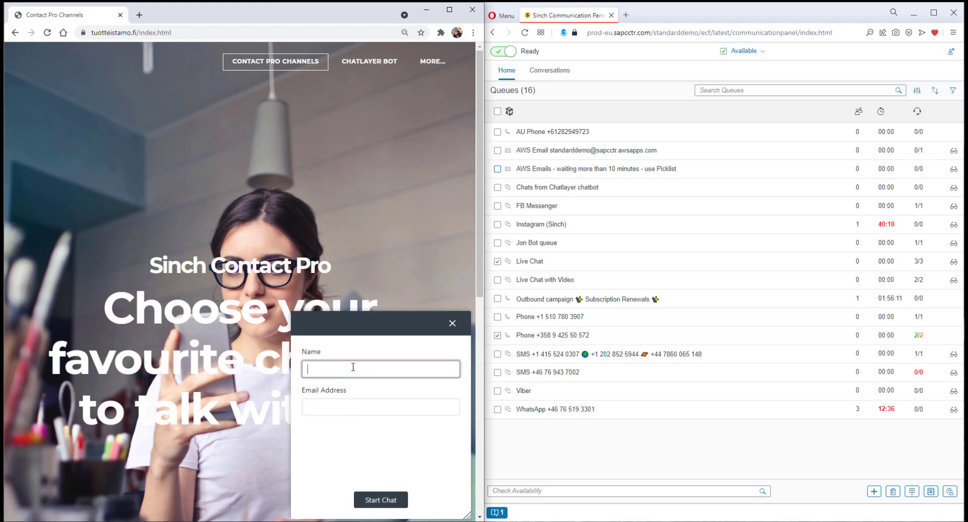
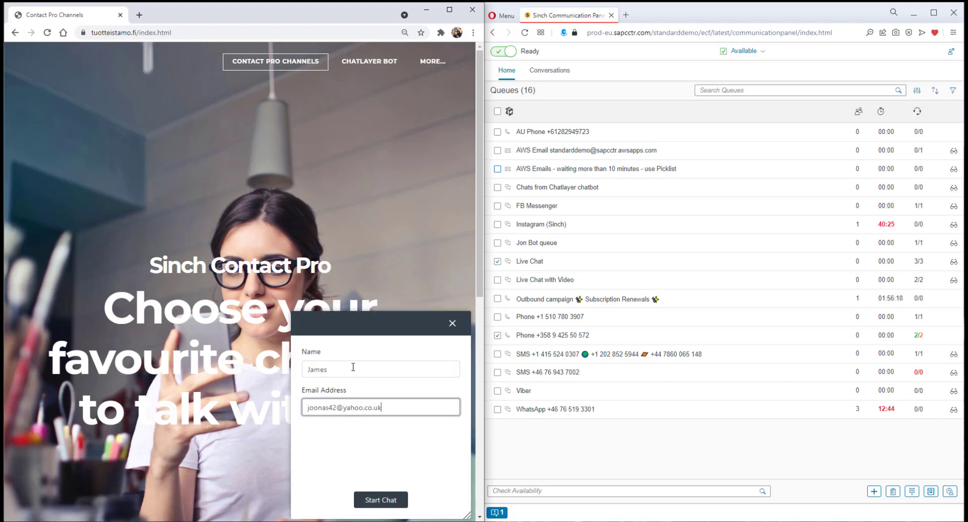
{"action": "left_click", "coordinate": [381, 500]}
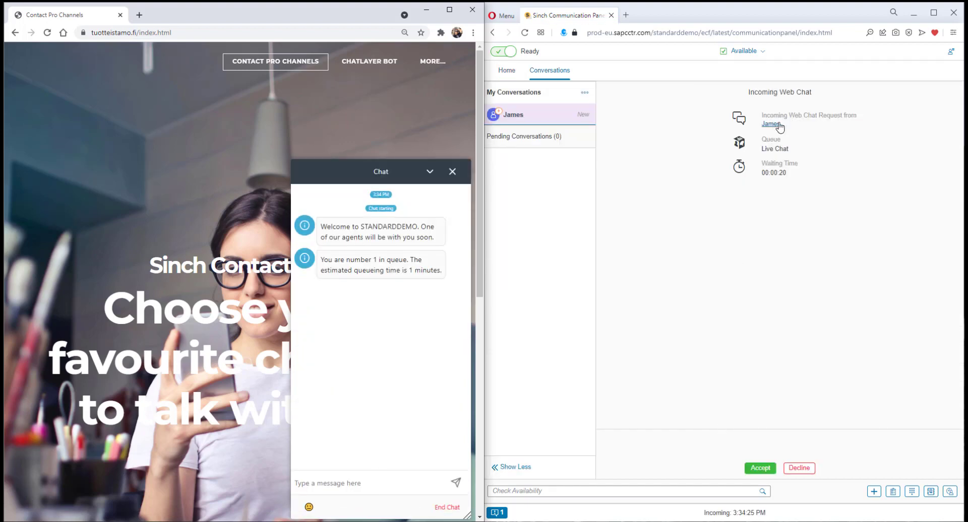
Accept James's chat, send the Hello greeting, and send the customer's Ultimate Question message
{"action": "left_click", "coordinate": [760, 467]}
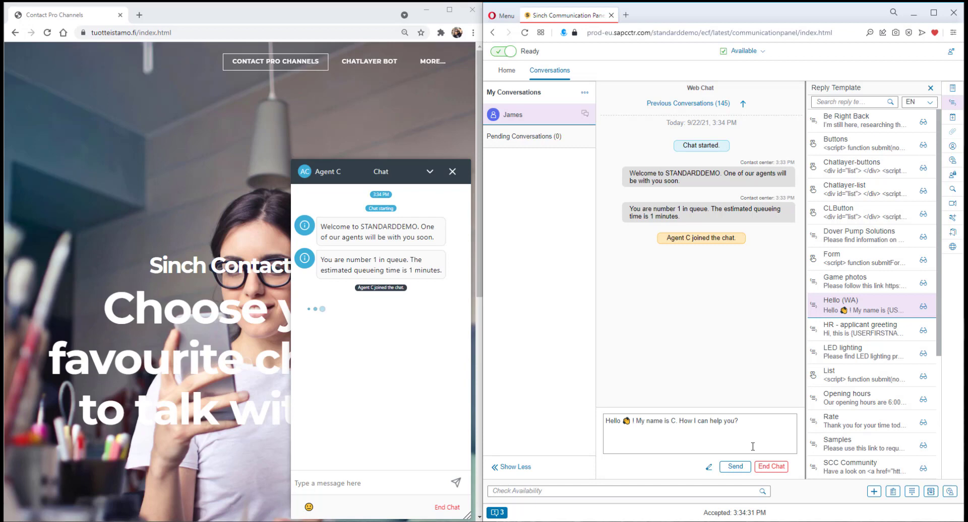
{"action": "left_click", "coordinate": [734, 466]}
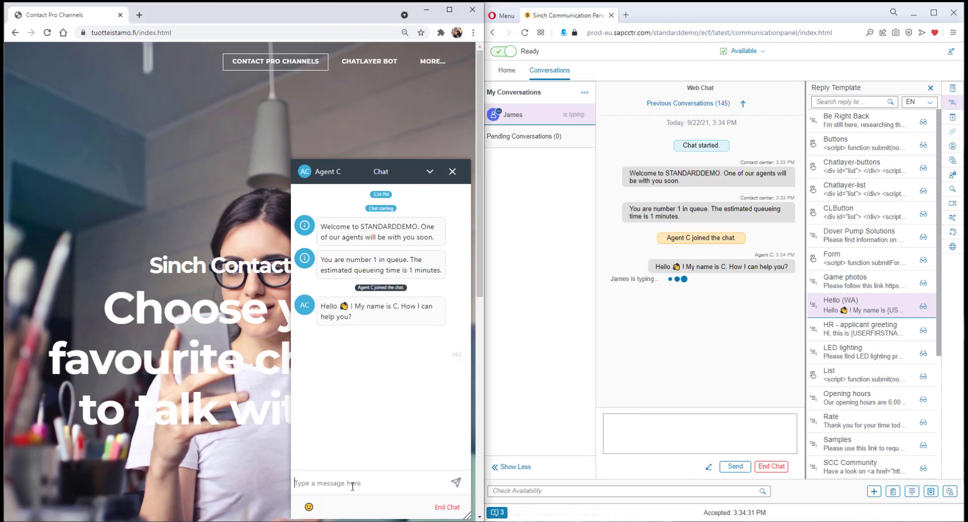
{"action": "type", "text": "I have a particular"}
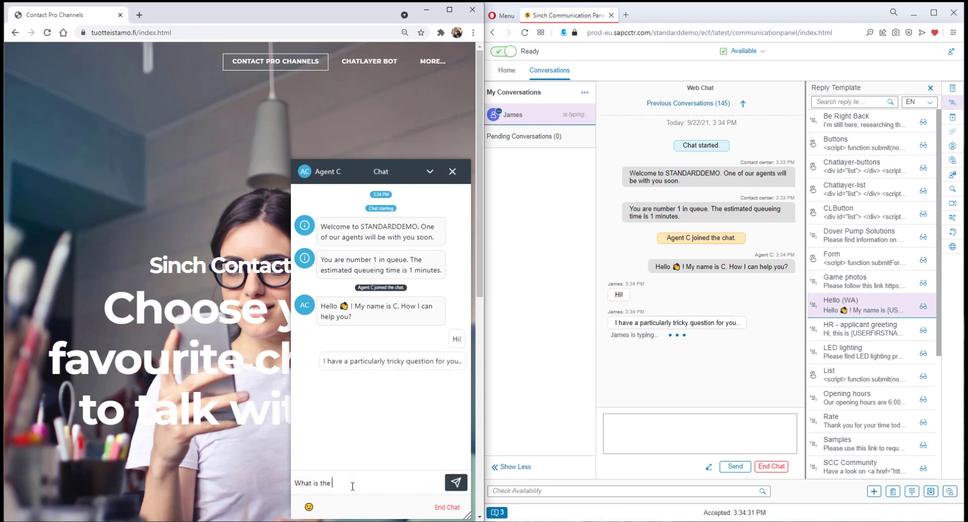
{"action": "type", "text": "answer"}
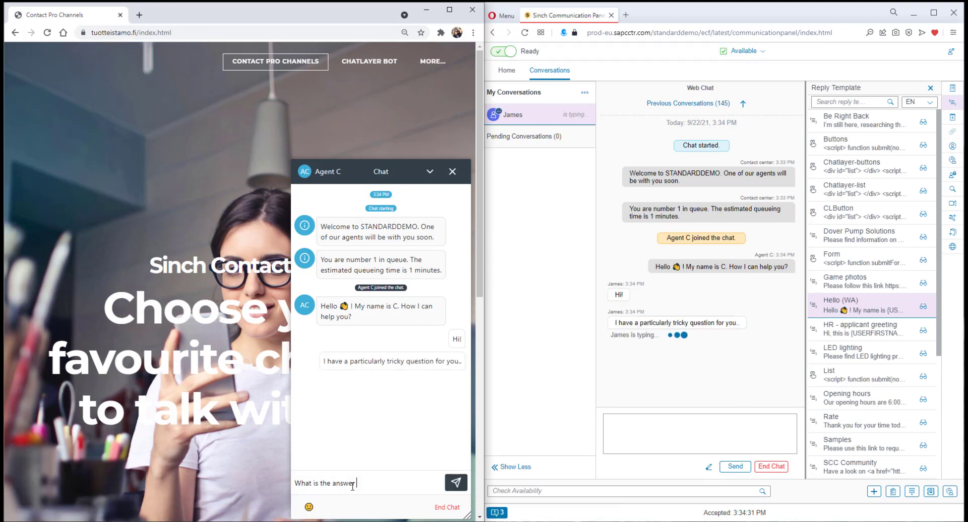
{"action": "type", "text": "to the Ultimate Question"}
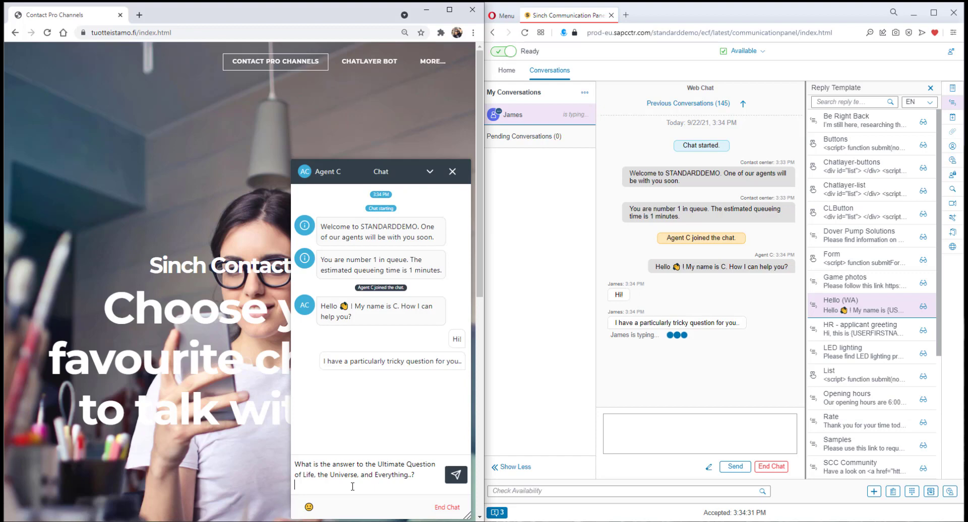
{"action": "left_click", "coordinate": [456, 475]}
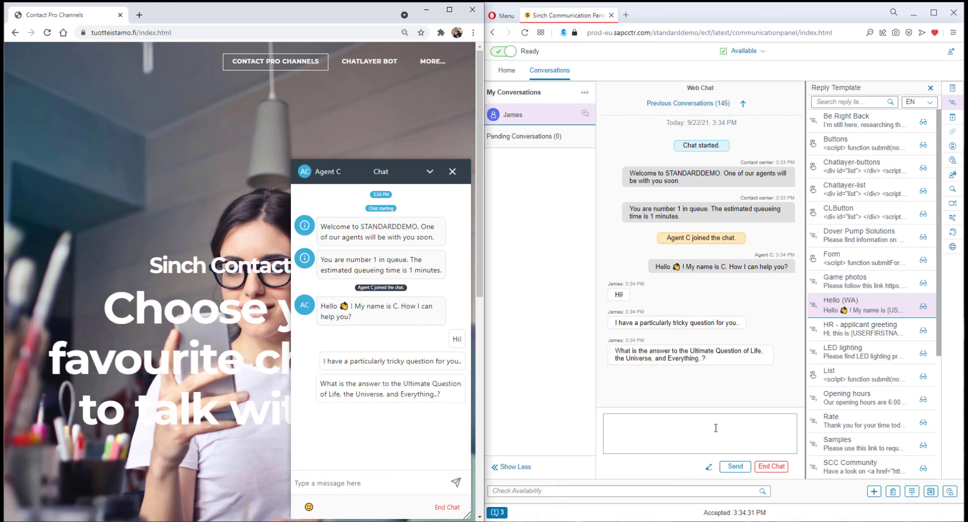
Reply 'One moment please...' to James and bring up the new-conversation options
{"action": "type", "text": "One mome"}
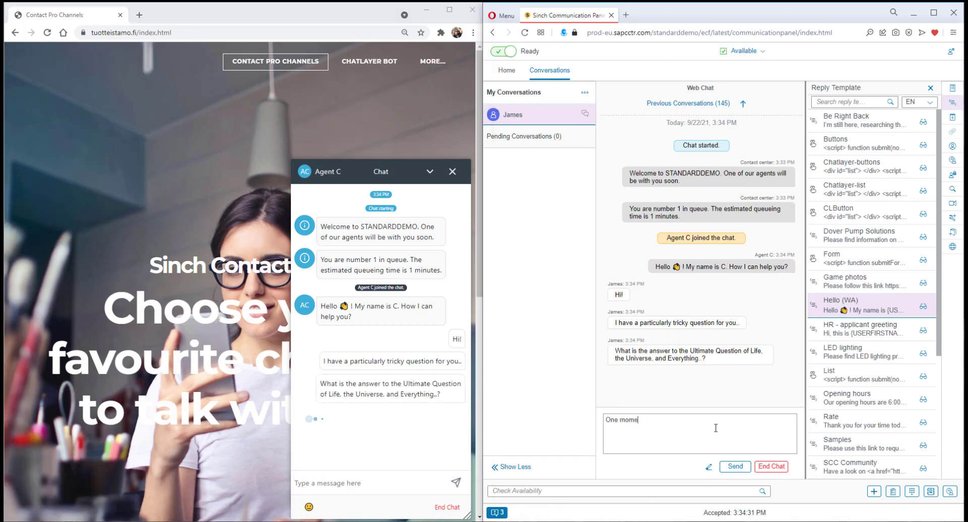
{"action": "left_click", "coordinate": [734, 467]}
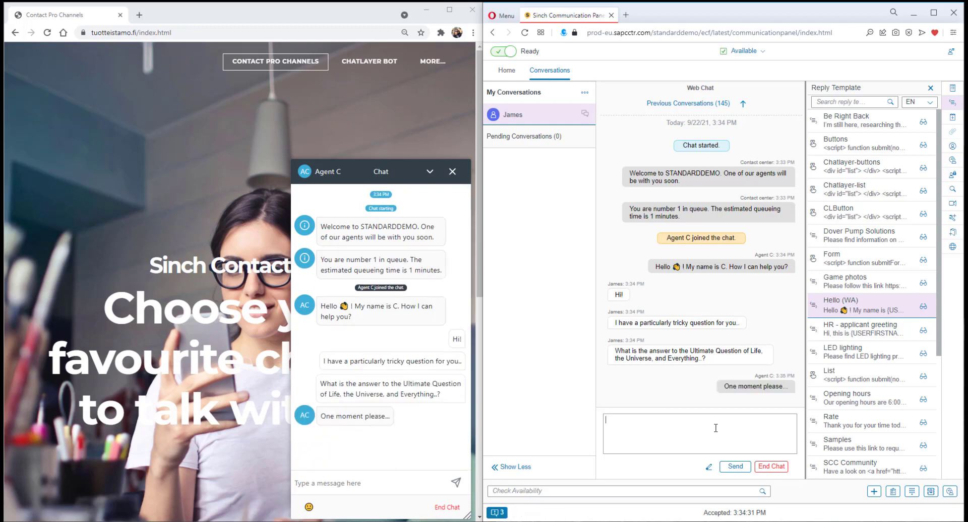
{"action": "left_click", "coordinate": [873, 492]}
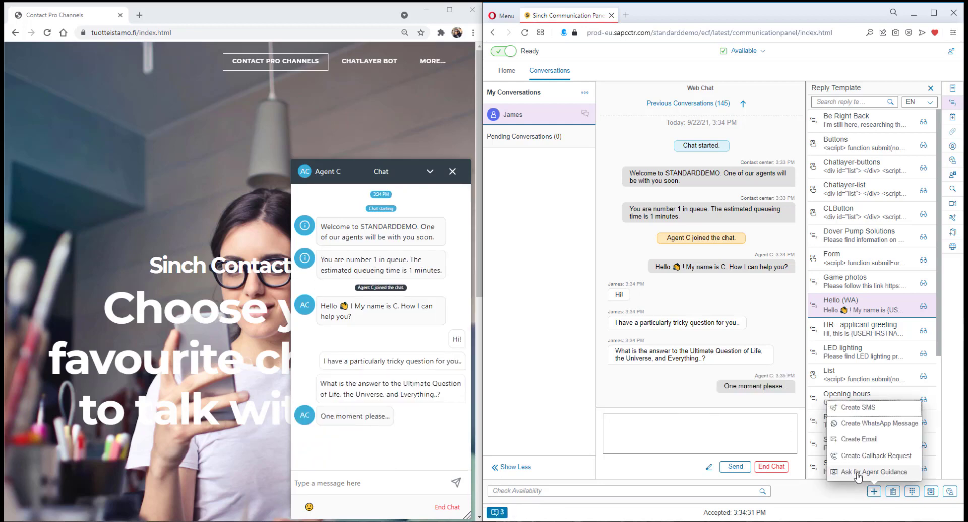
Request agent guidance, accept it as supervisor, offer help, and view James's chat
{"action": "left_click", "coordinate": [874, 472]}
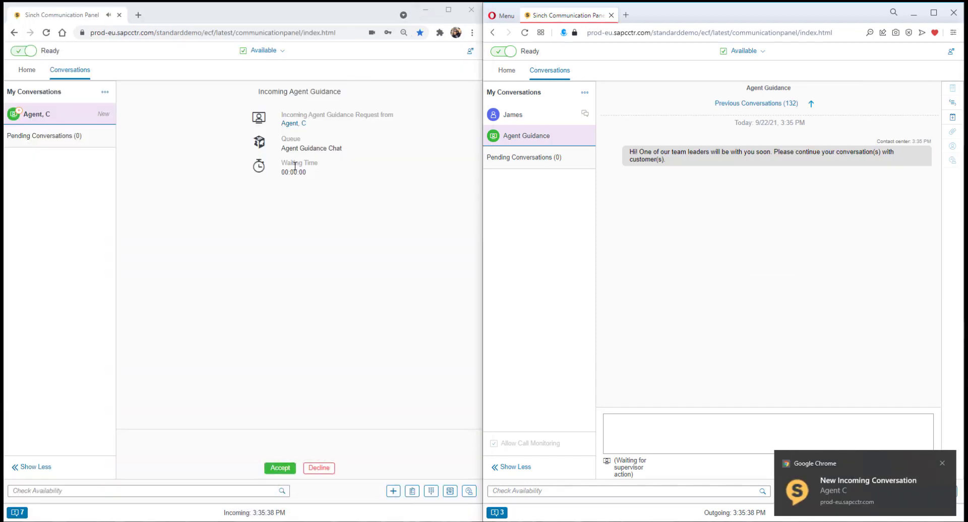
{"action": "left_click", "coordinate": [279, 468]}
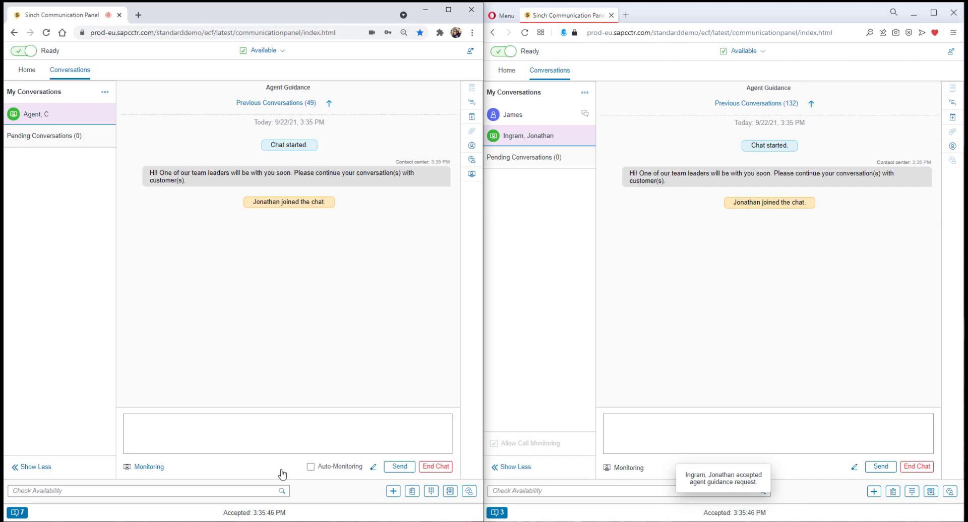
{"action": "type", "text": "I have a"}
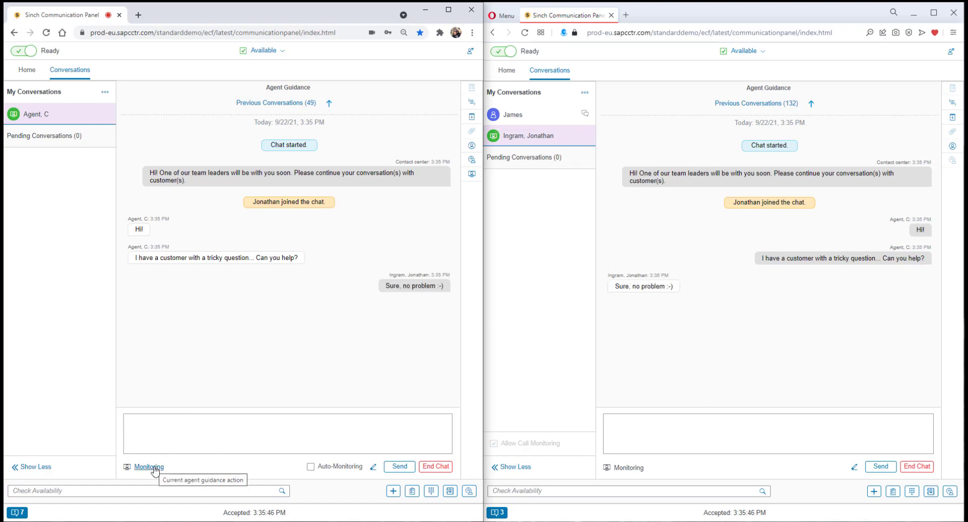
{"action": "left_click", "coordinate": [149, 467]}
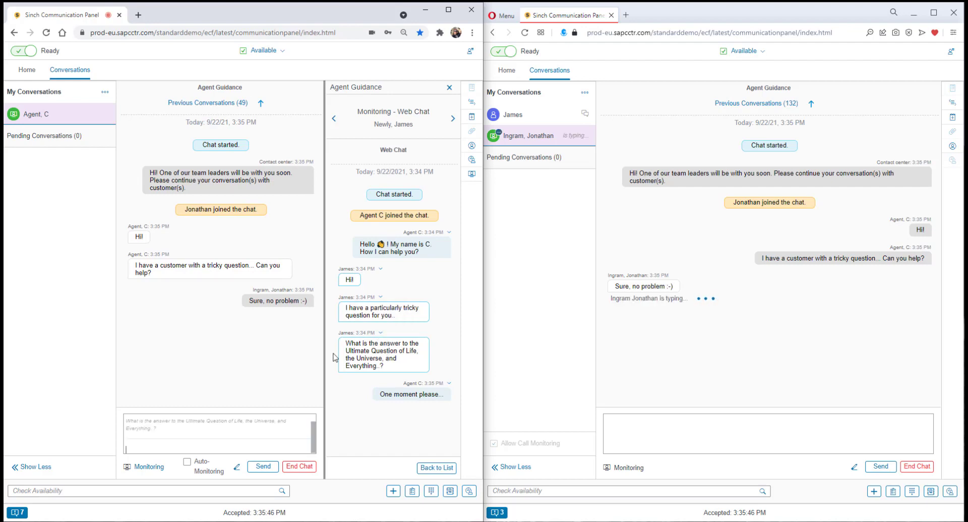
Send Agent C 'The answer is 42' and show James's contact options
{"action": "type", "text": "The answer is 42"}
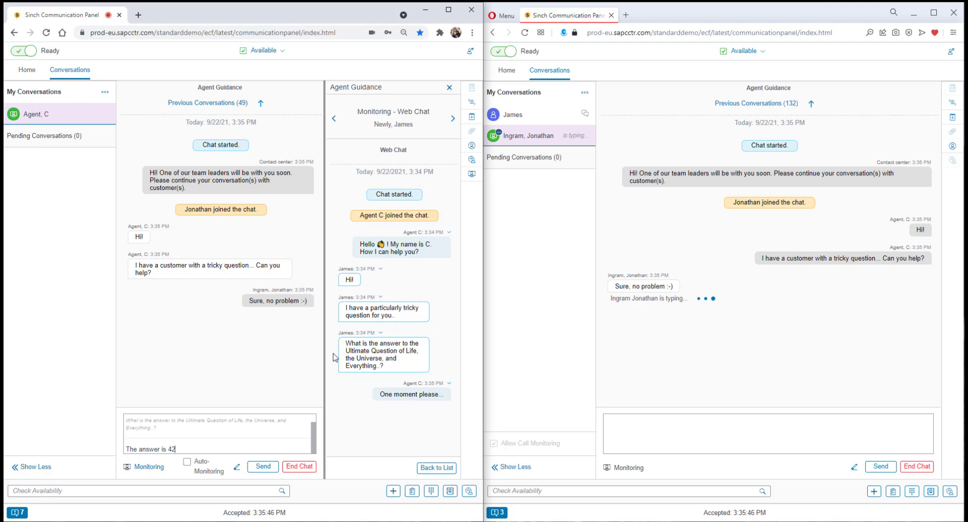
{"action": "left_click", "coordinate": [262, 467]}
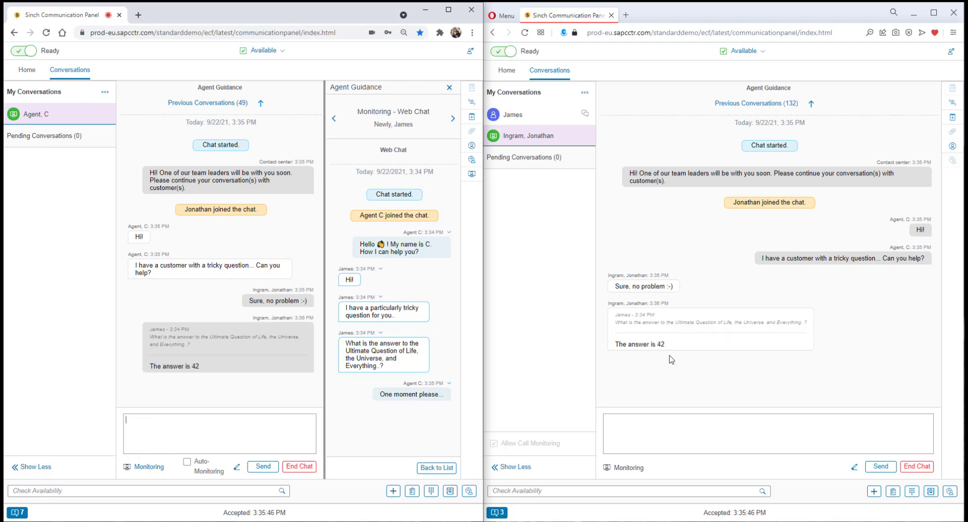
{"action": "left_click", "coordinate": [514, 115]}
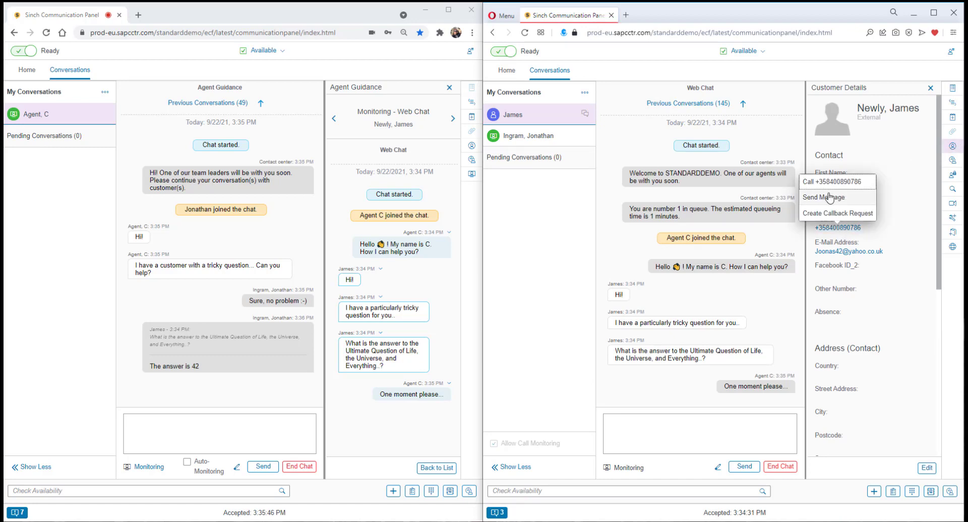
Call the customer's +358 number and have the supervisor listen in on the call
{"action": "left_click", "coordinate": [823, 182]}
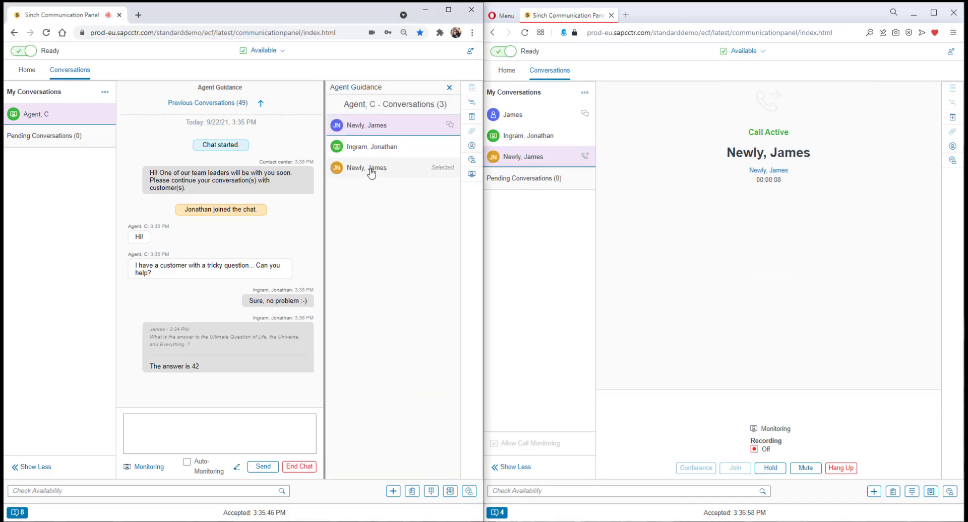
{"action": "left_click", "coordinate": [393, 191]}
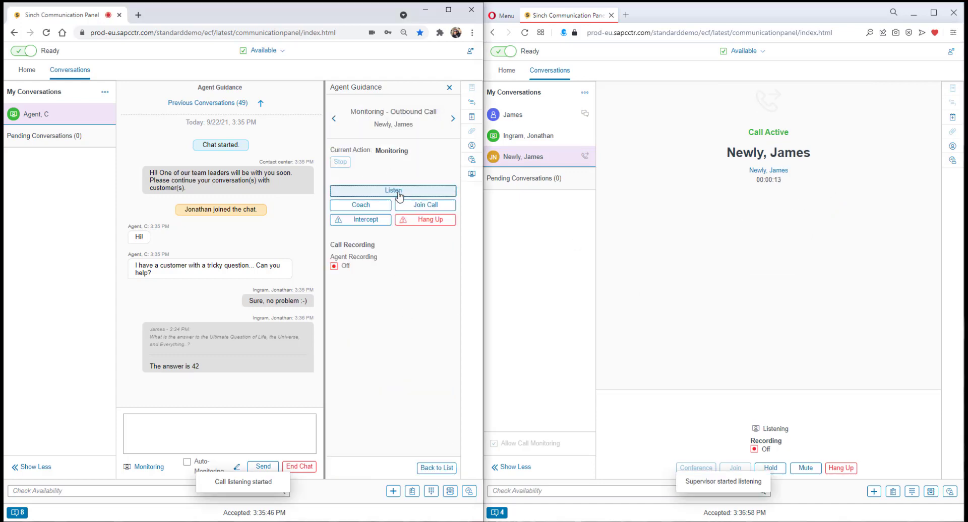
{"action": "left_click", "coordinate": [360, 205]}
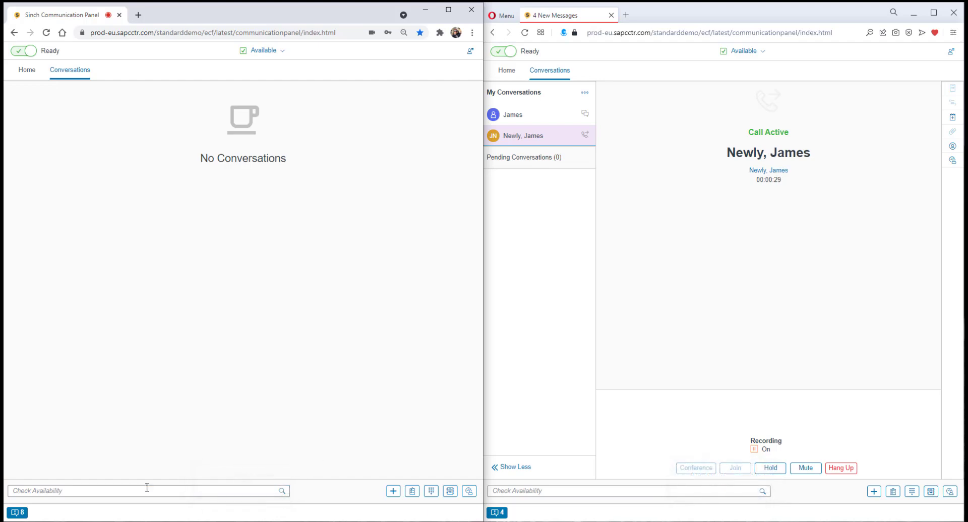
Enter 'agent c' in the Check Availability search field
{"action": "type", "text": "agent c"}
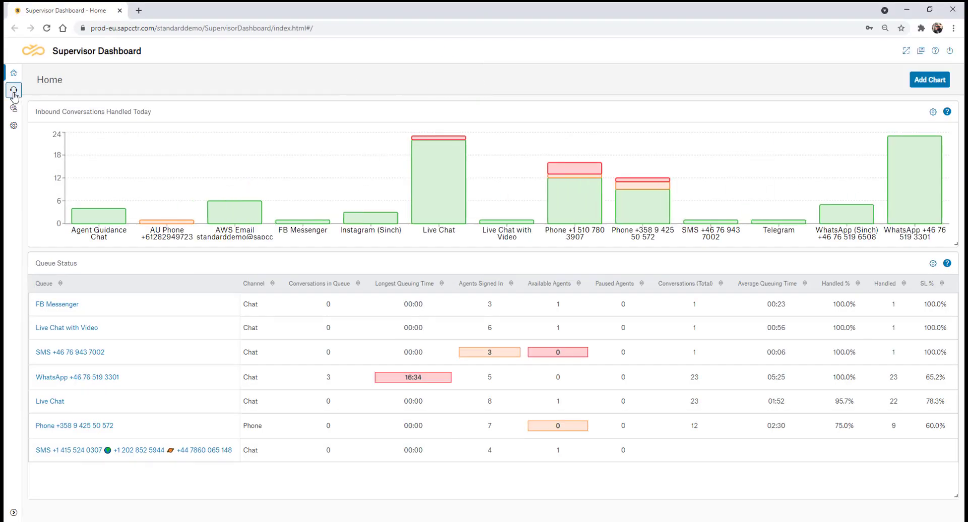
Show Agent C's details and agent guidance options on the Agents page
{"action": "left_click", "coordinate": [14, 90]}
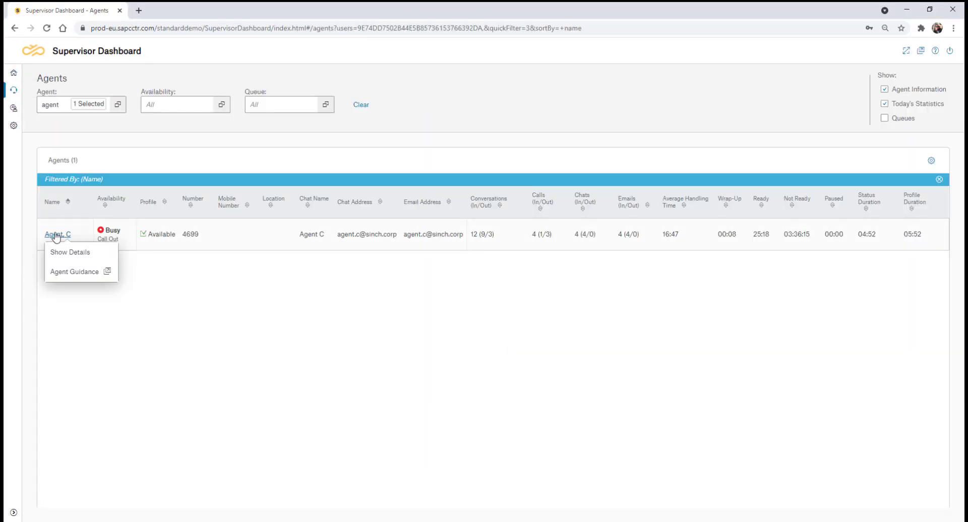